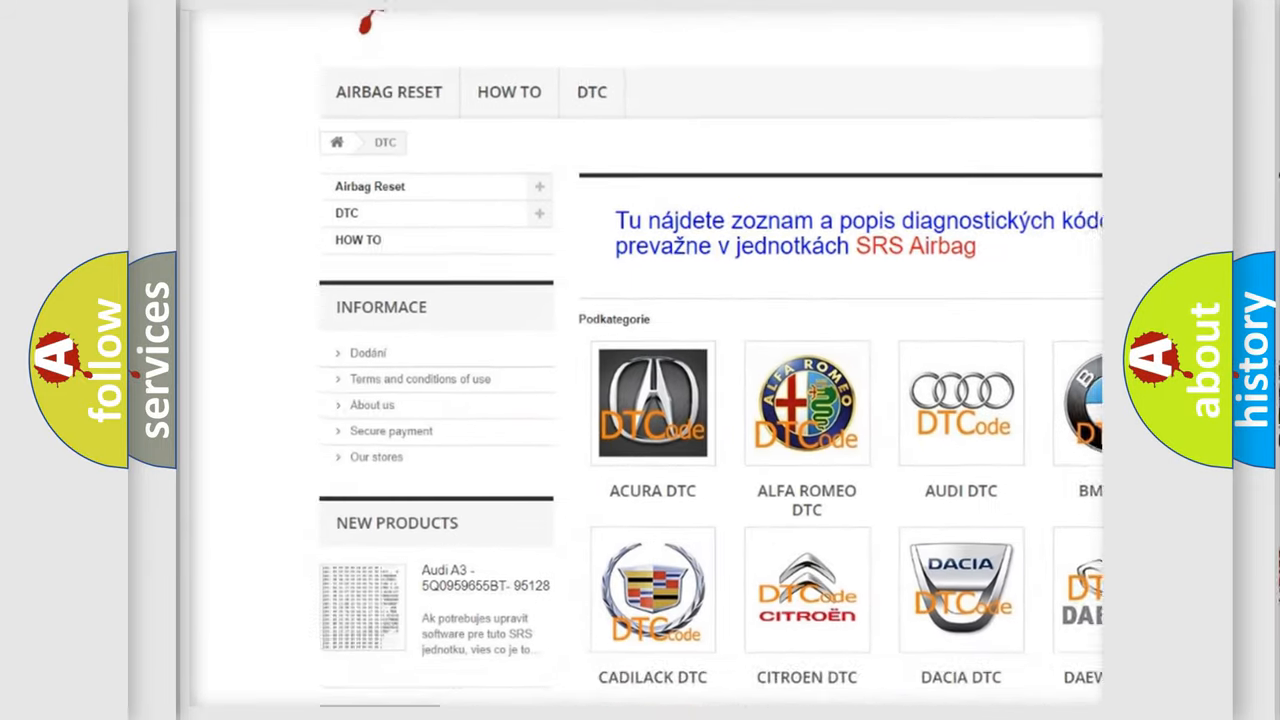
scroll(down, 3)
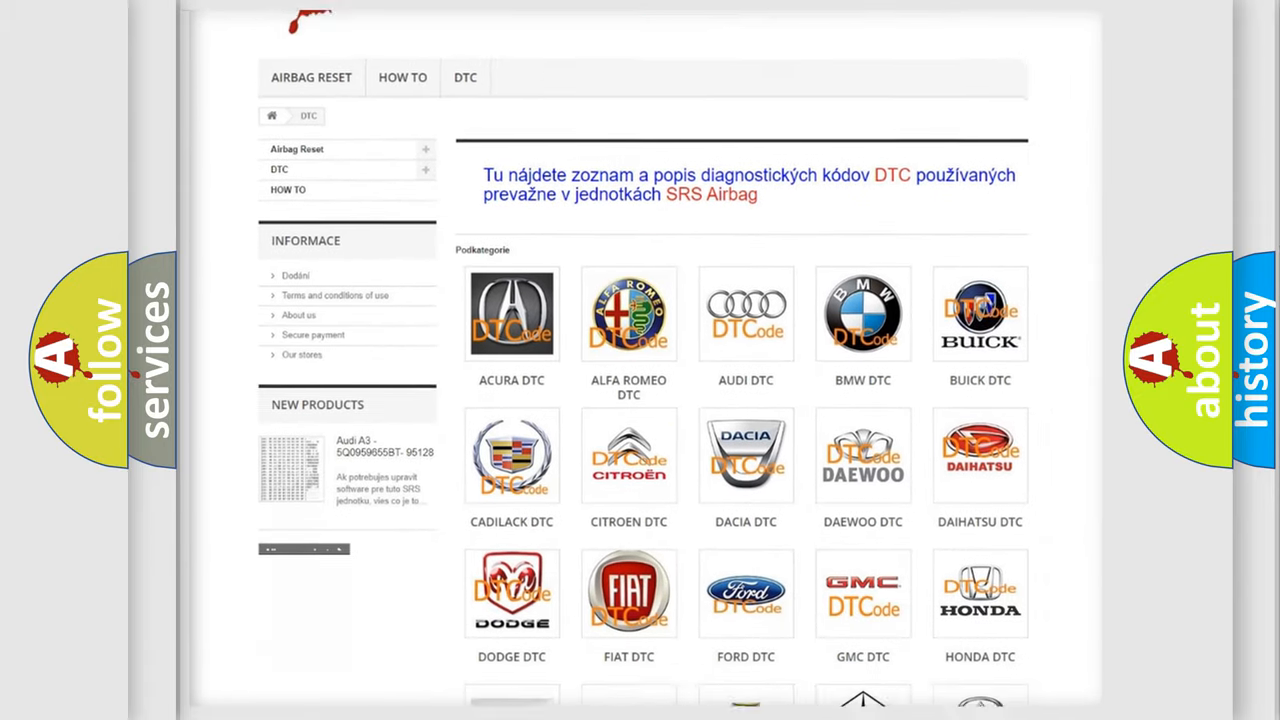
scroll(down, 3)
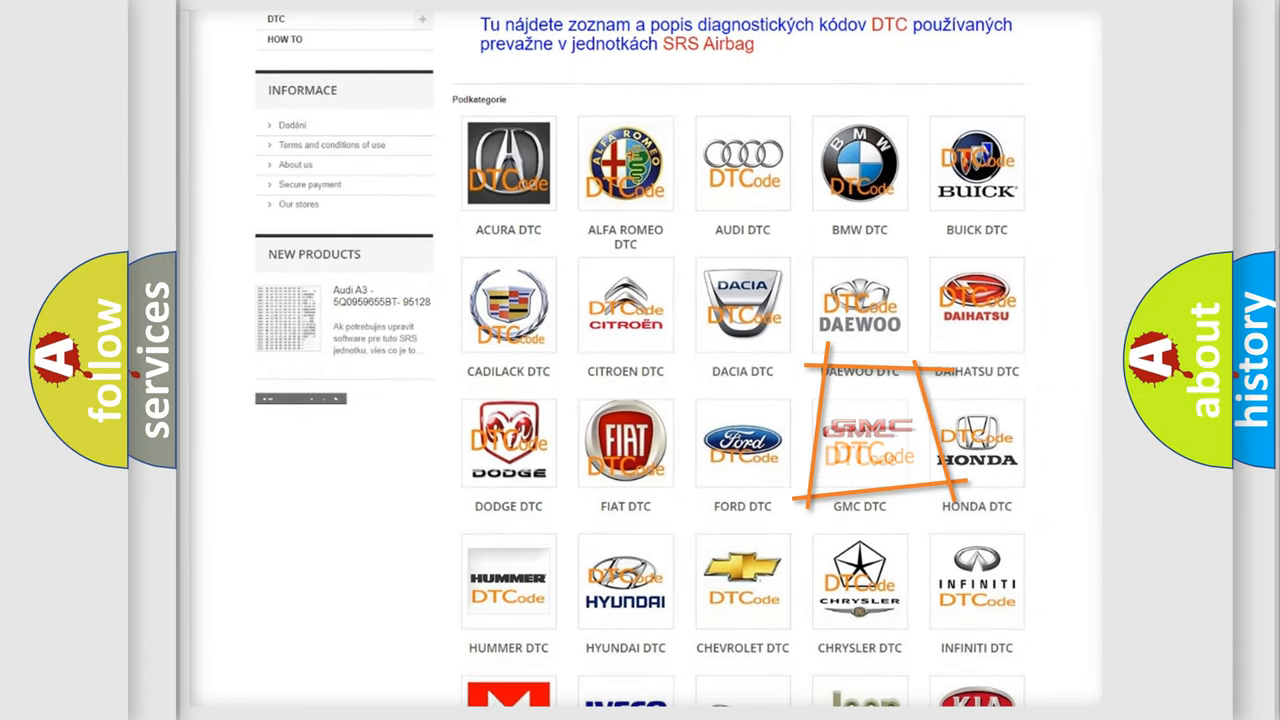